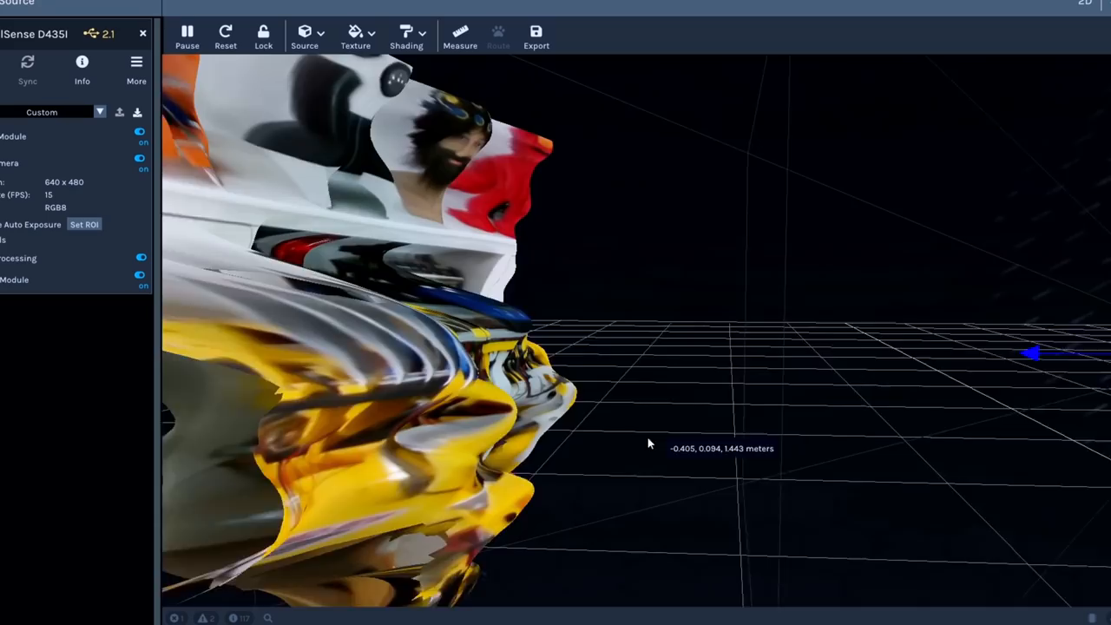
Orbit the point cloud to view the T265 streams from another angle
drag(649, 442, 462, 225)
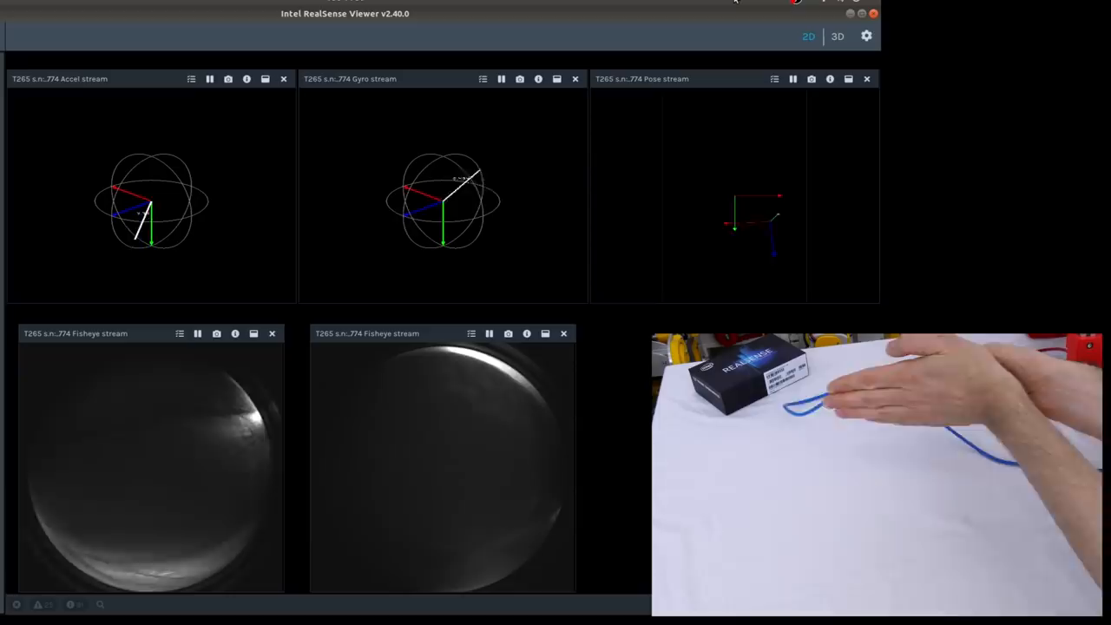
Switch to the 3D view and orbit around the T265's traced trajectory
click(837, 34)
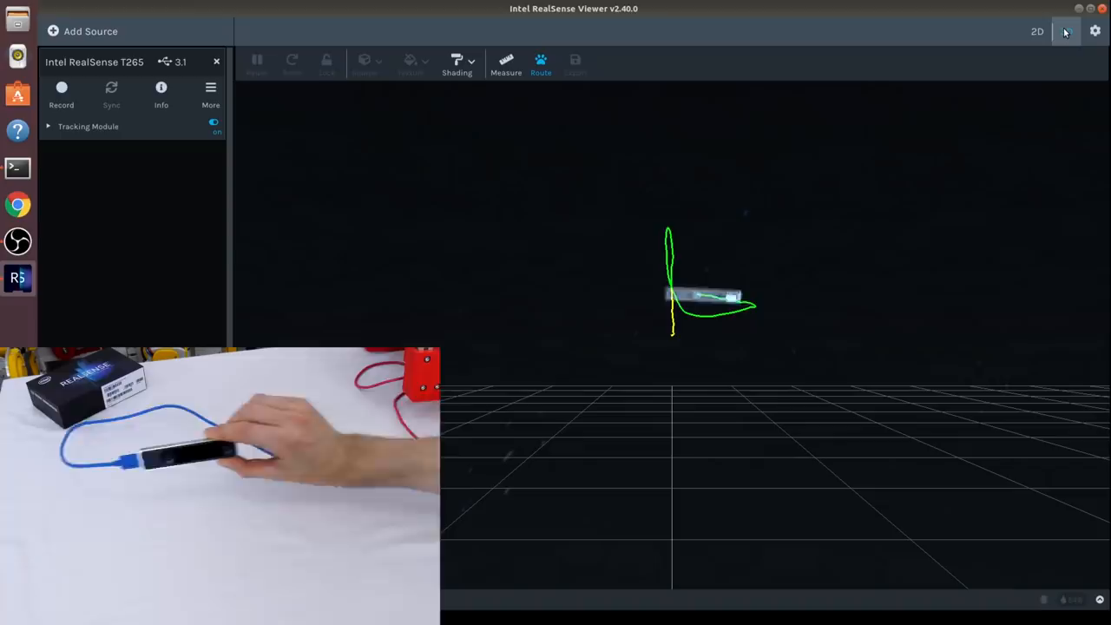
click(1065, 31)
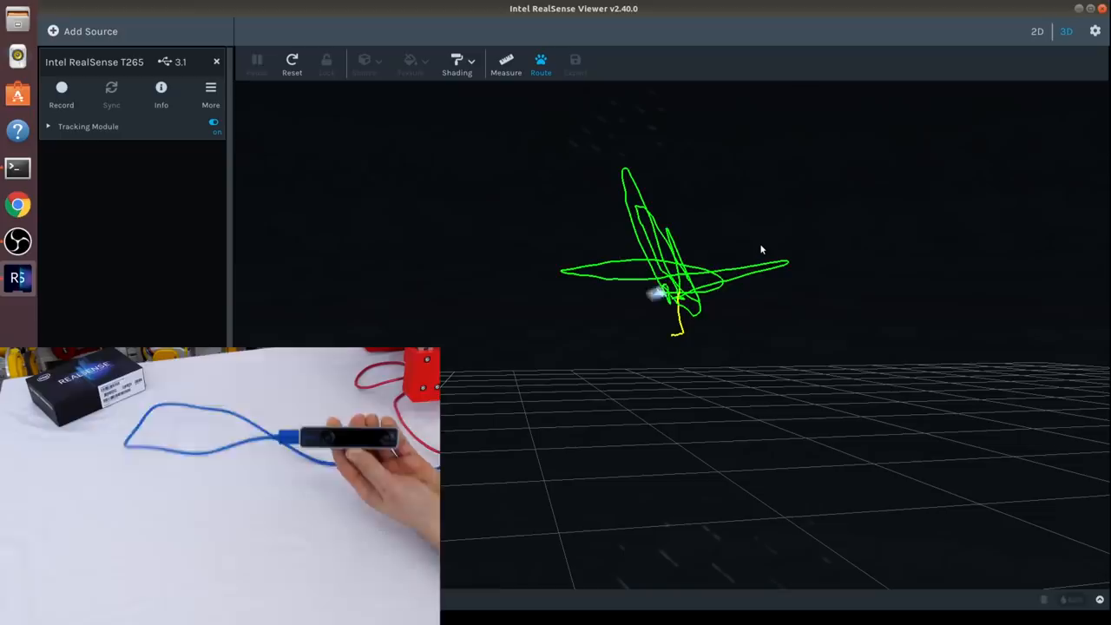
drag(760, 250, 701, 395)
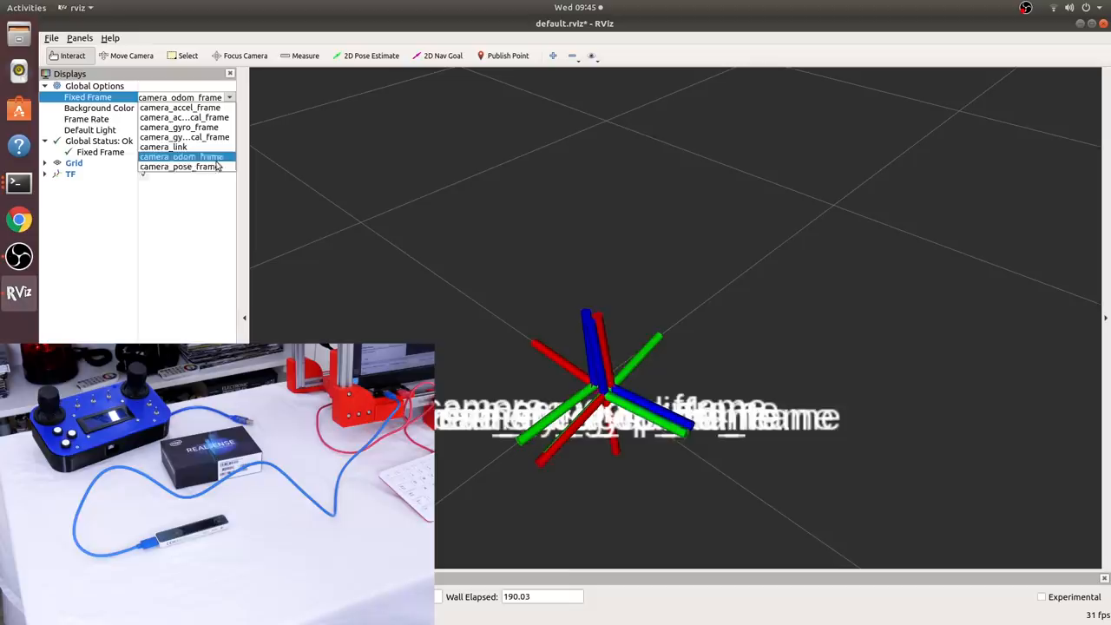
Set the Fixed Frame in Global Options to the T265 camera frame
click(180, 156)
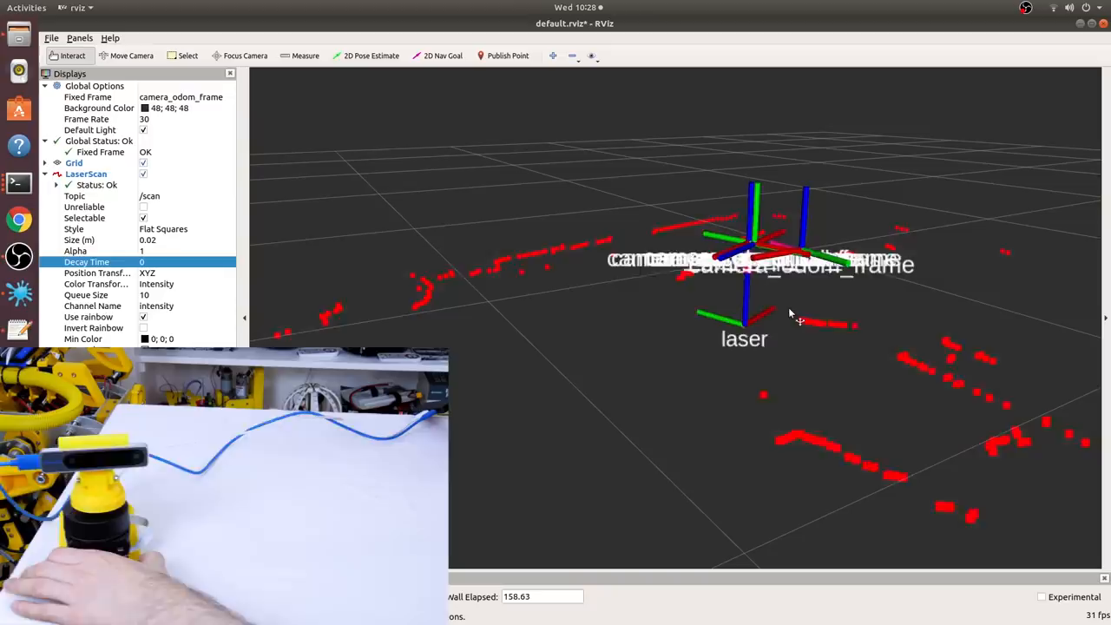
Tilt the view to look down on the red LaserScan point map
drag(789, 312, 714, 373)
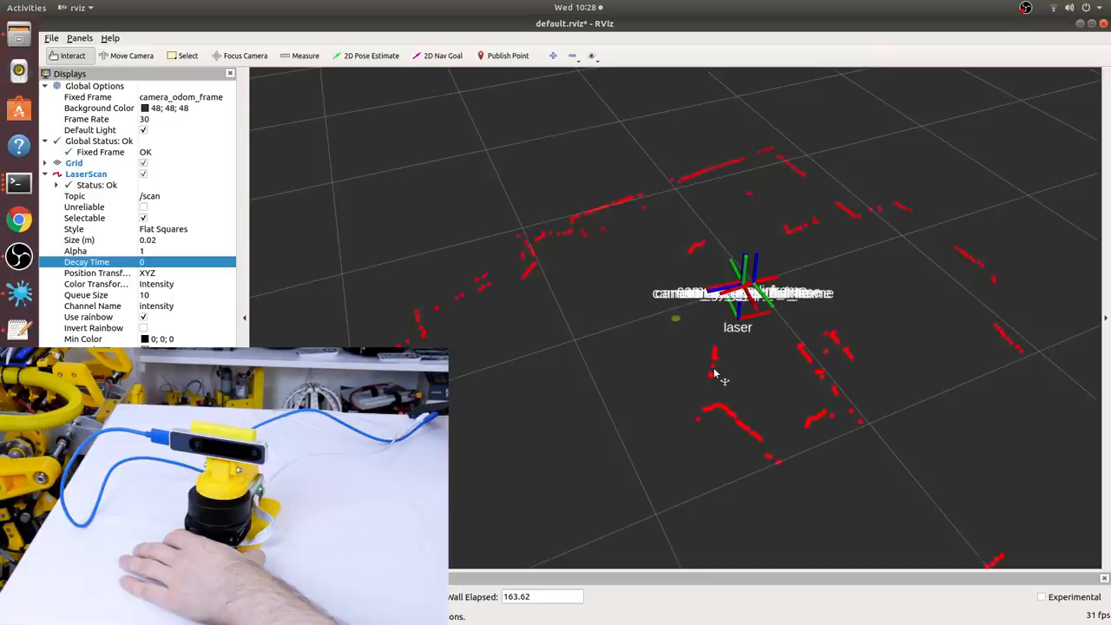